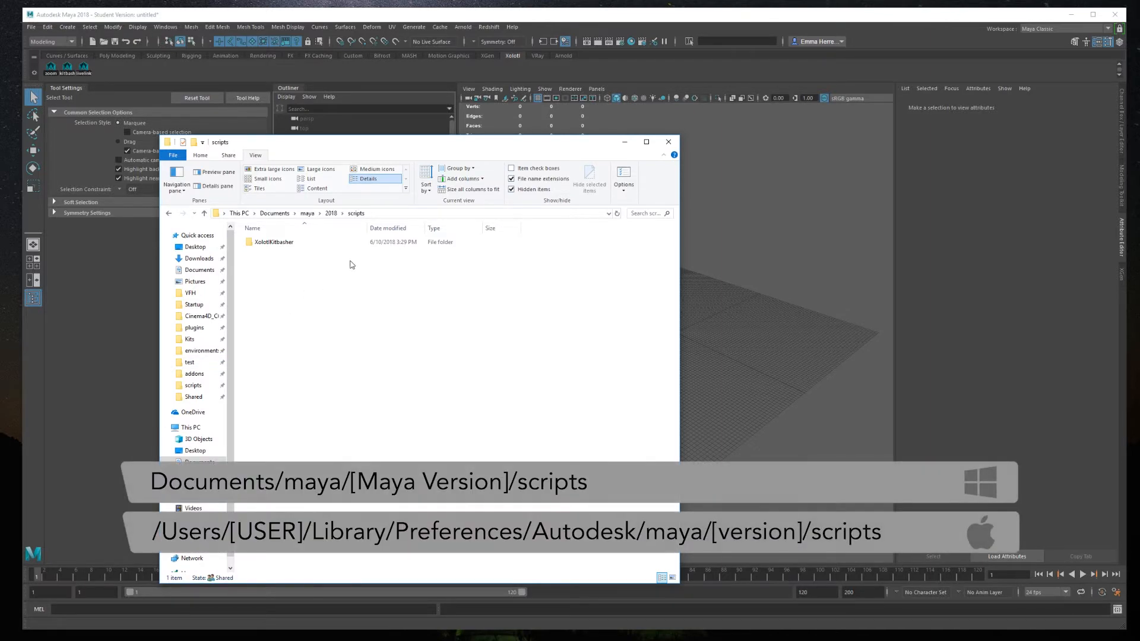
mouse_move(343, 267)
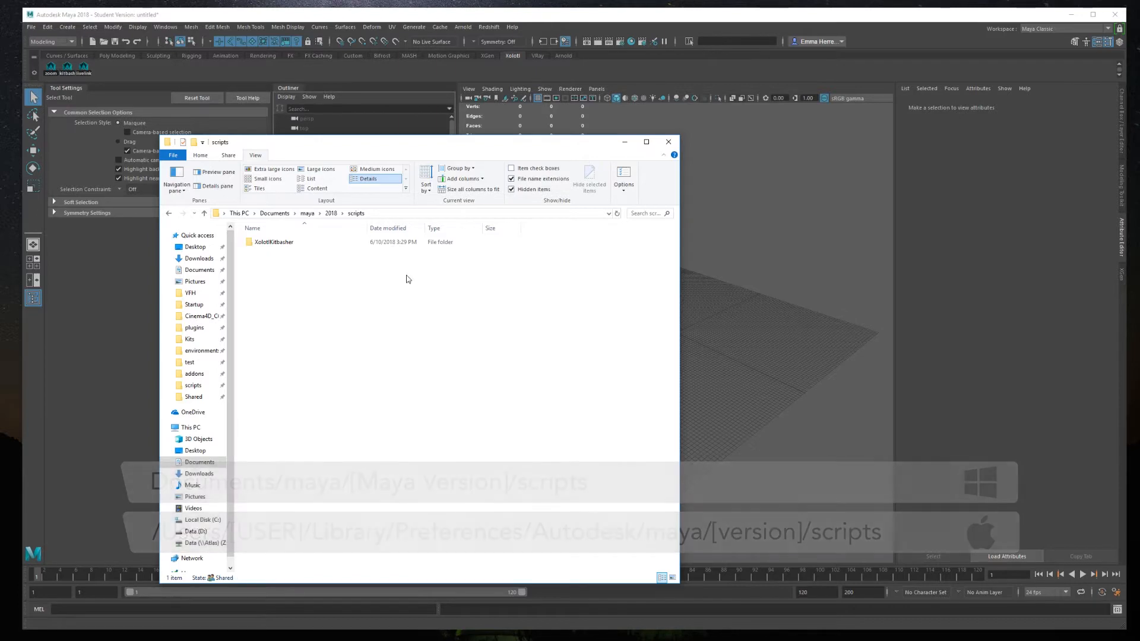
Step: Close the File Explorer window on Documents/maya/2018/scripts, returning to Maya
left_click(666, 141)
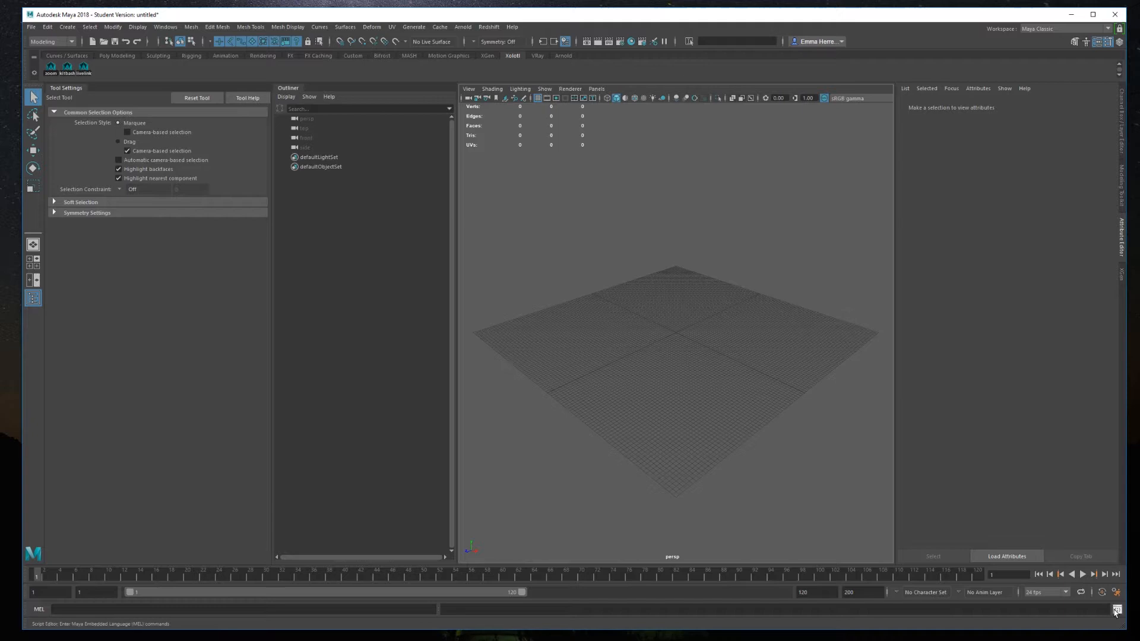
Step: Save the Xolotl Kitbasher source command to the shelf as a launcher via the Script Editor
left_click(1117, 610)
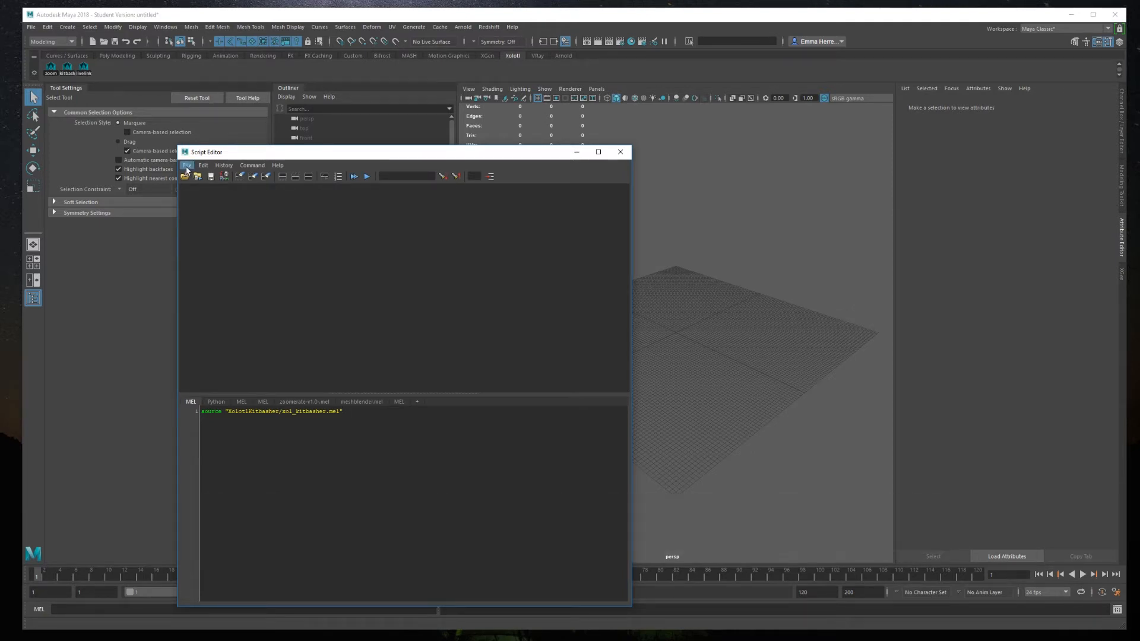
left_click(186, 165)
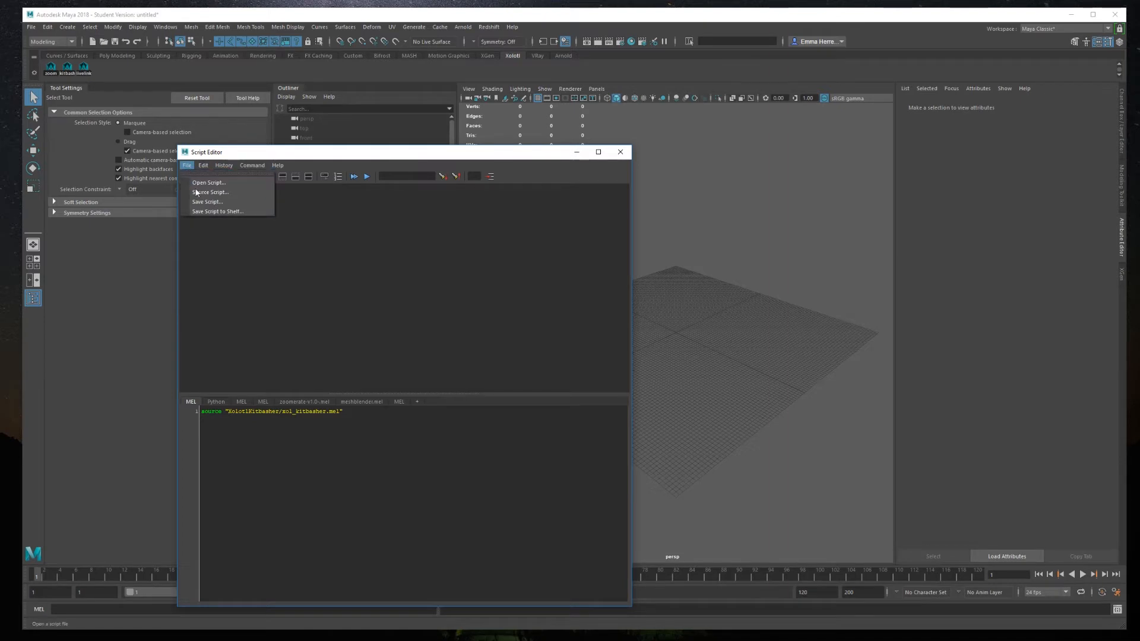
left_click(216, 211)
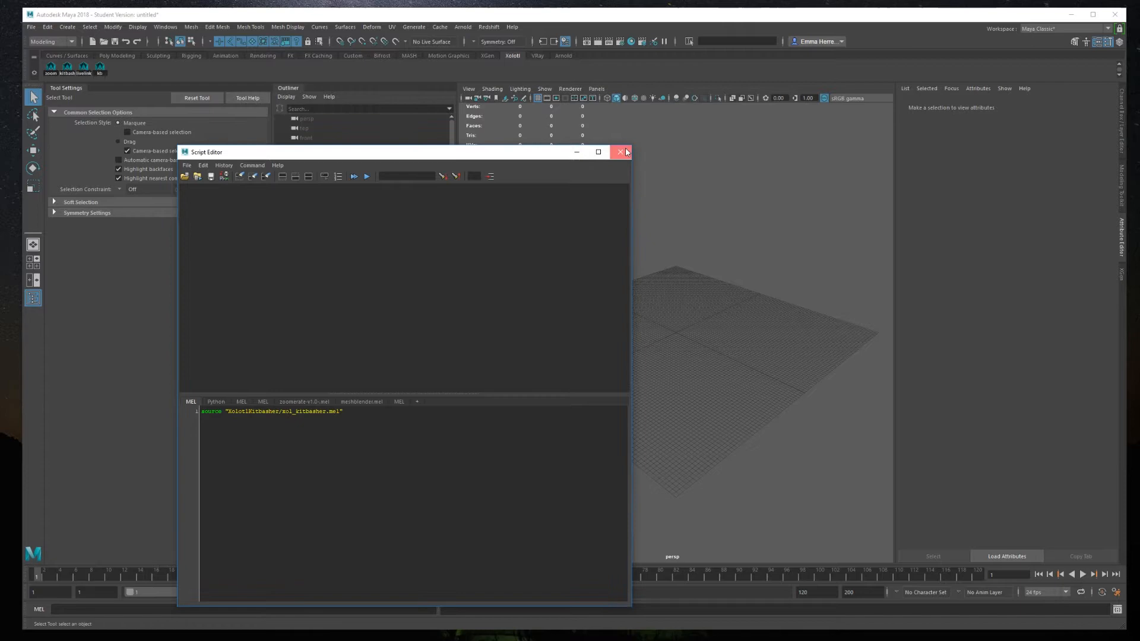
left_click(623, 152)
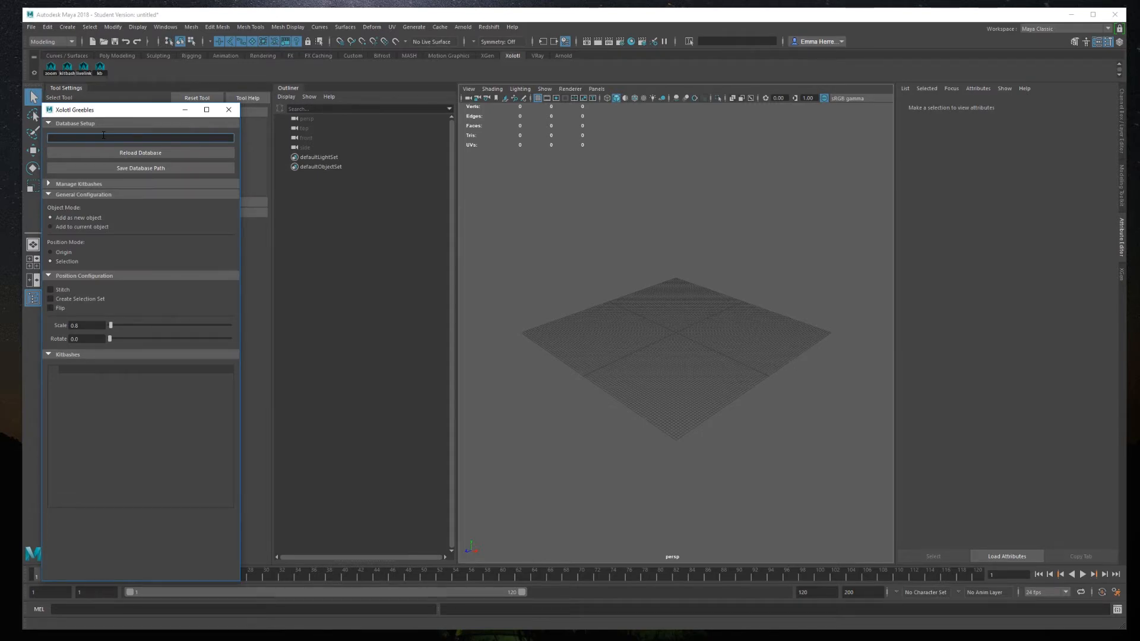
Step: Point the database to C:\Users\argos\Desktop\dbtest and reload it into the kitbashes list
type("C:\\Users\\argos\\Desktop\\dbtest")
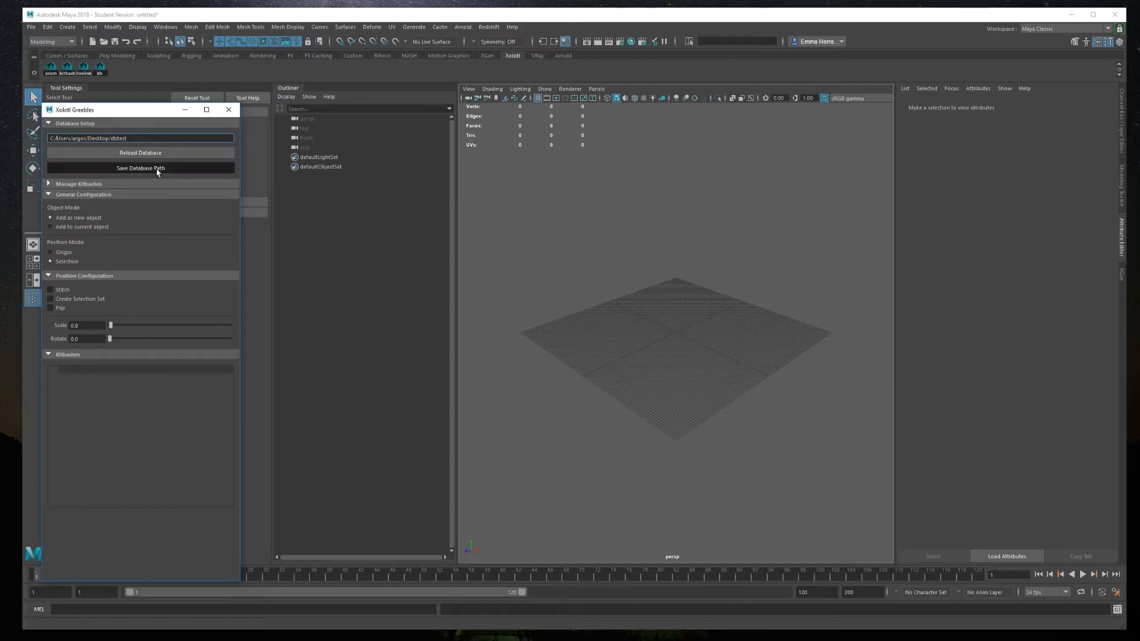
mouse_move(187, 186)
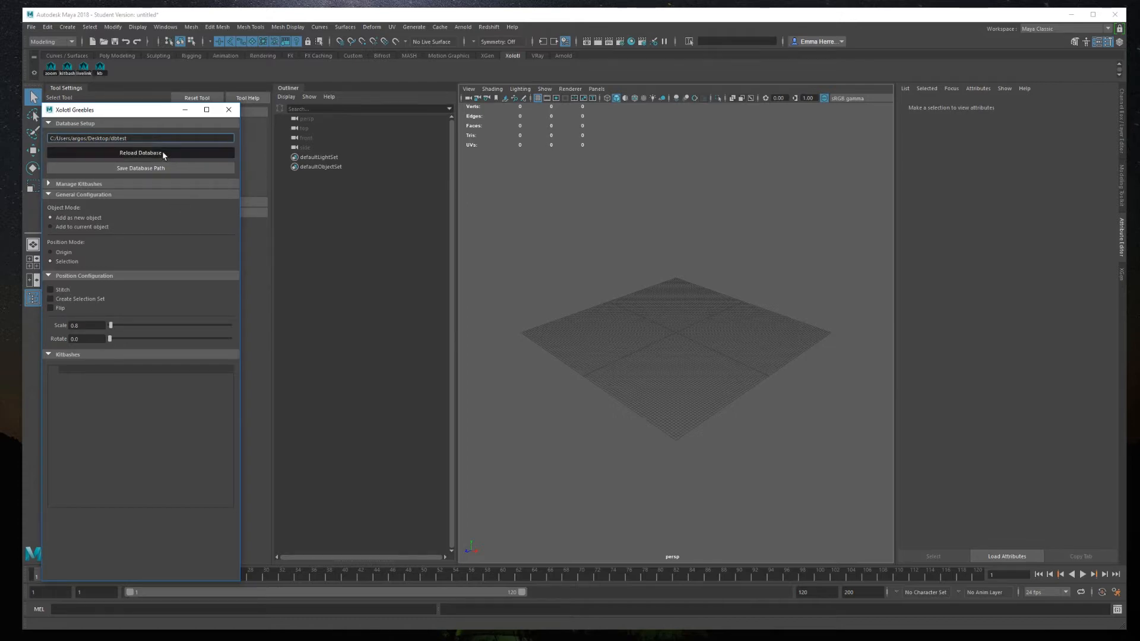
left_click(140, 154)
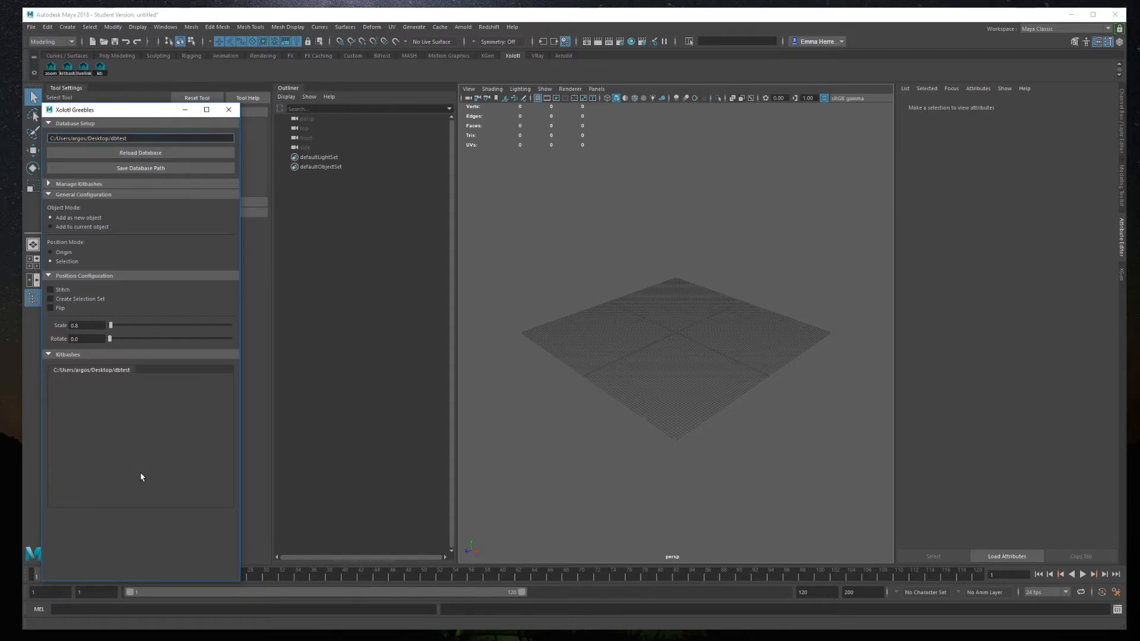
mouse_move(144, 410)
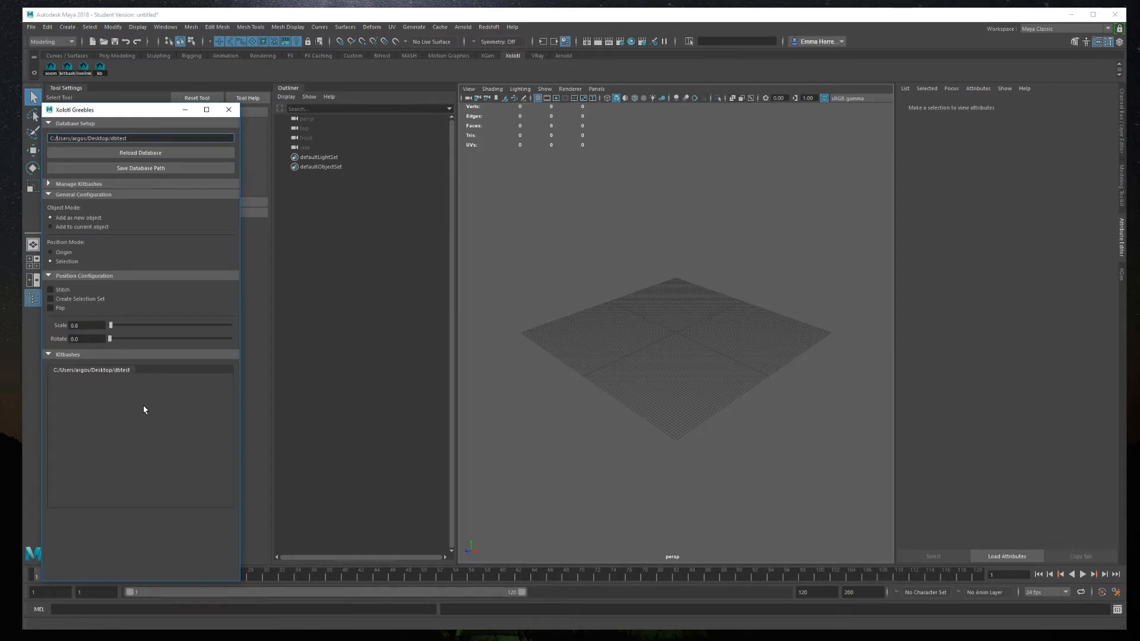
Step: Create the test1 folder under Manage Kitbashes, enter it, then return to the database root
left_click(78, 183)
type("test1")
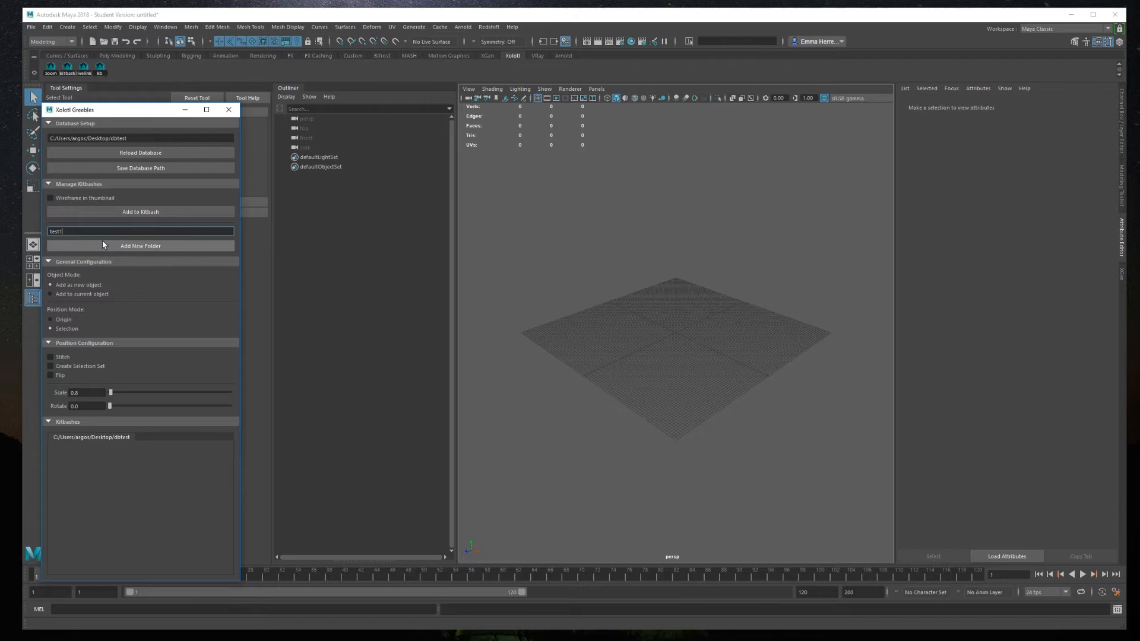
left_click(140, 246)
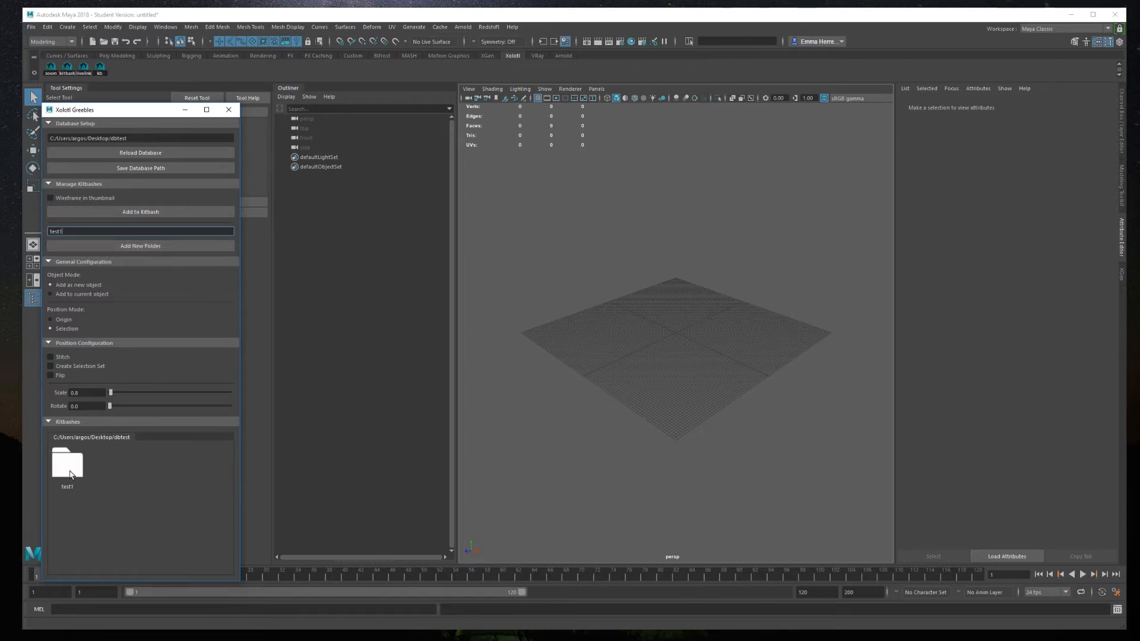
double_click(67, 464)
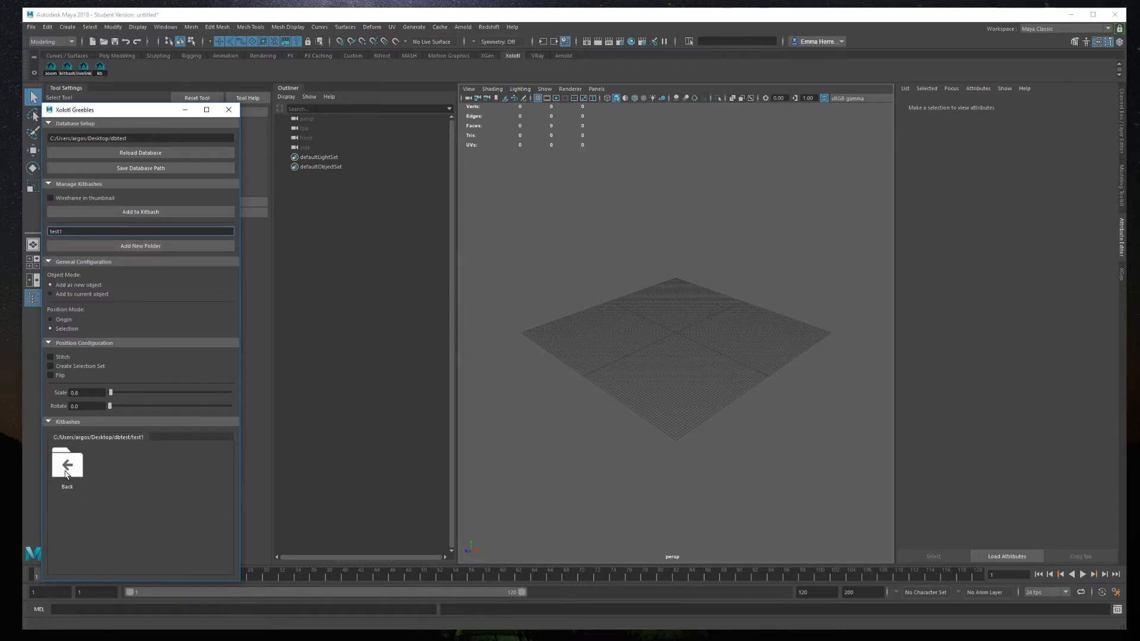
double_click(66, 465)
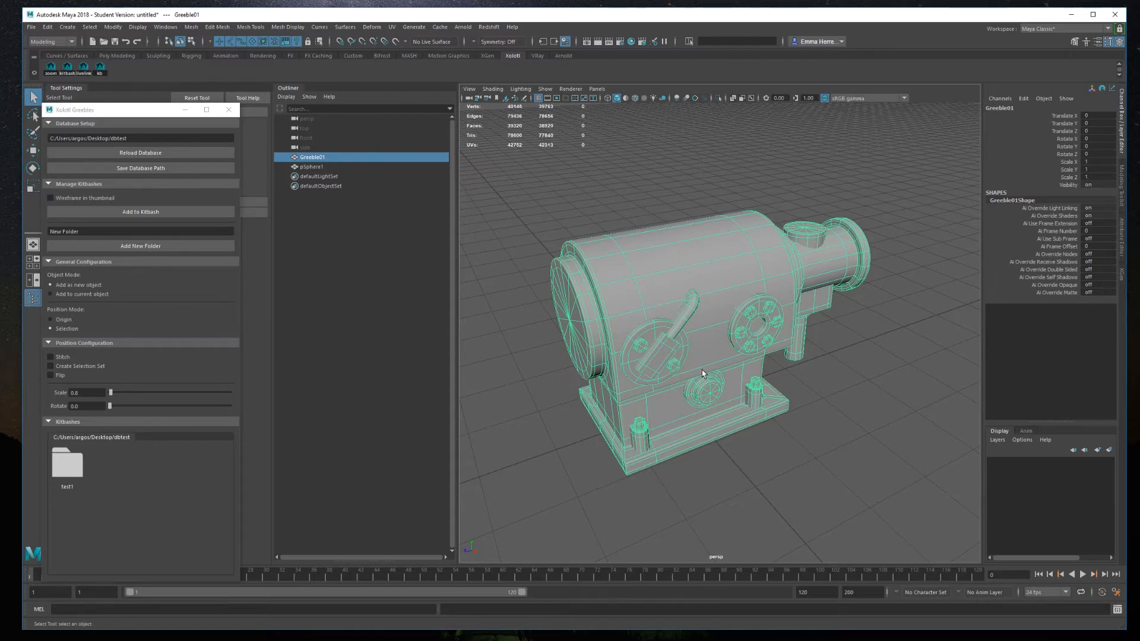
mouse_move(671, 426)
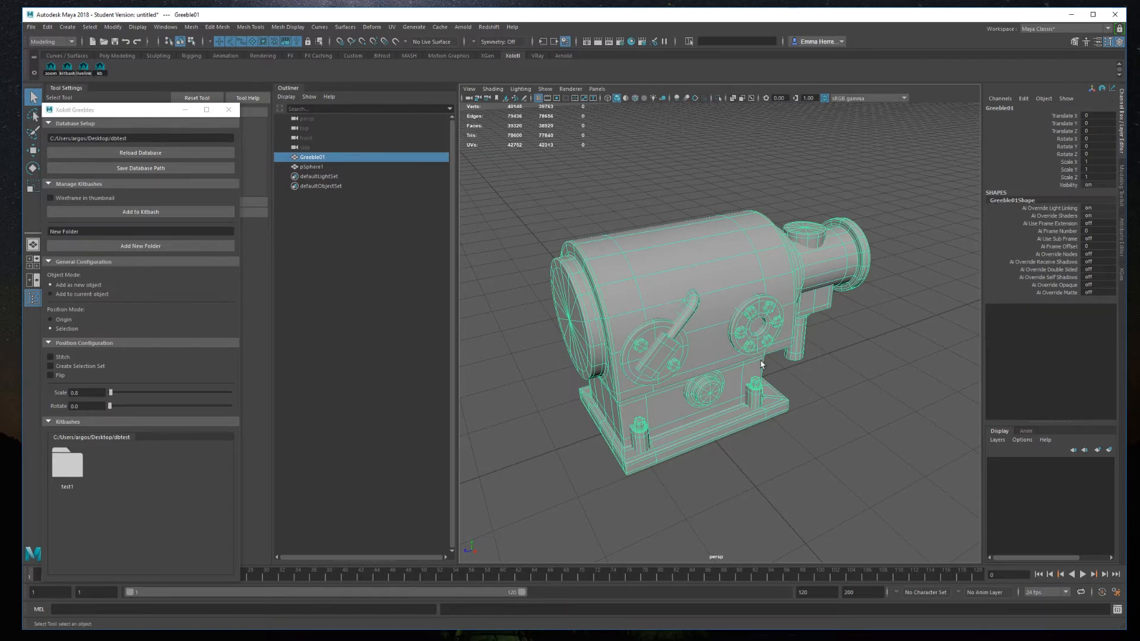
mouse_move(673, 380)
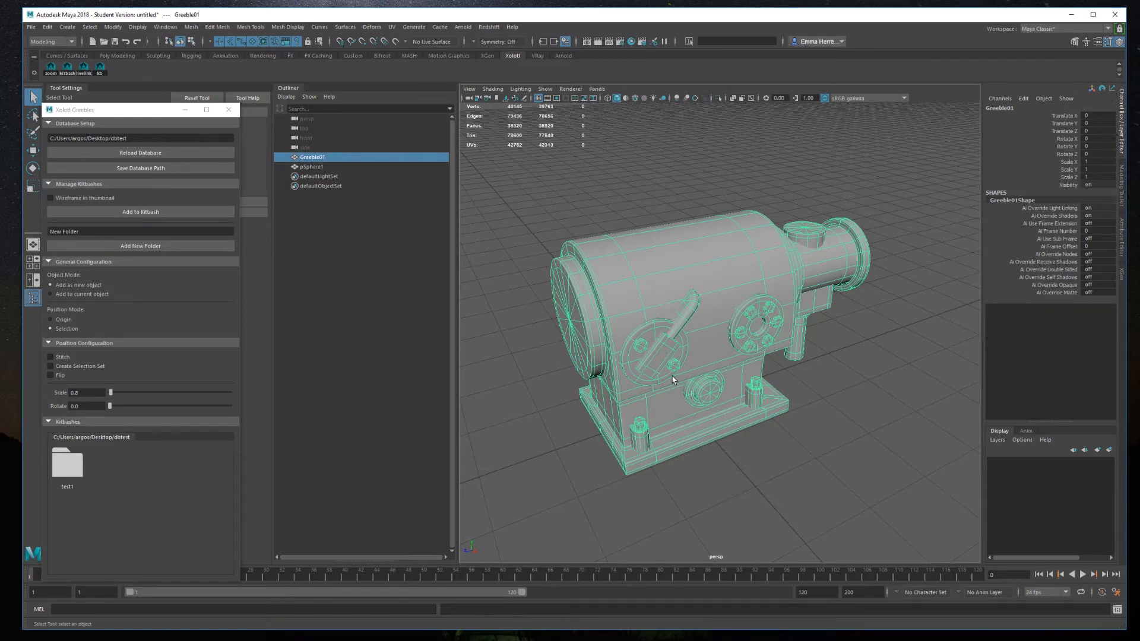
Step: Add the selected Greeble01 mesh to the kitbash database and adjust the greeble's component mode
left_click(637, 462)
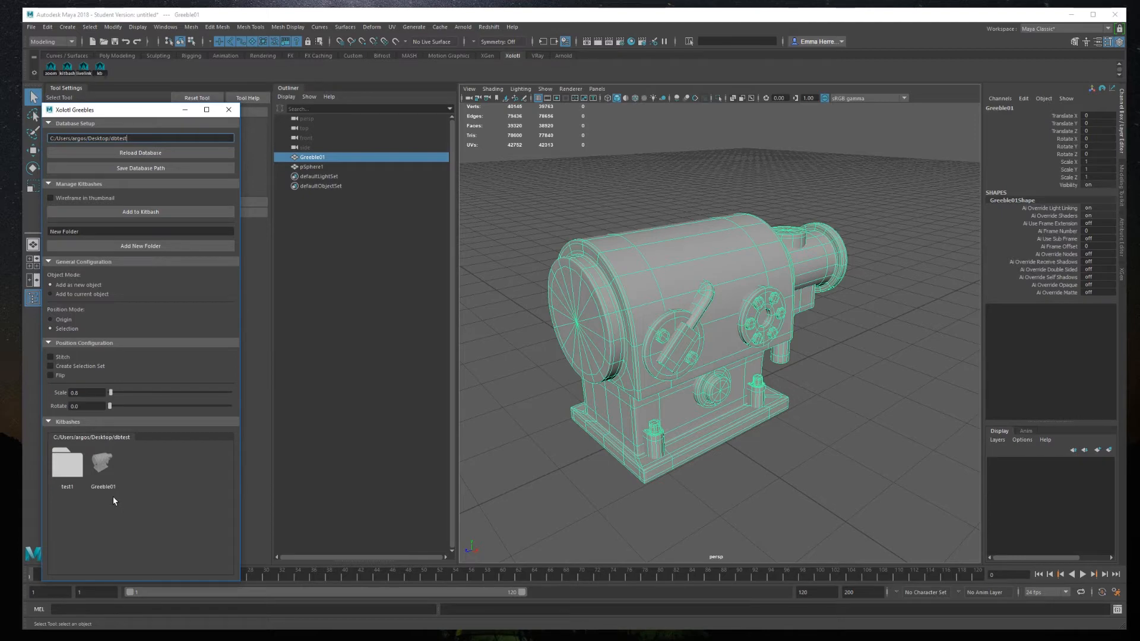
right_click(641, 313)
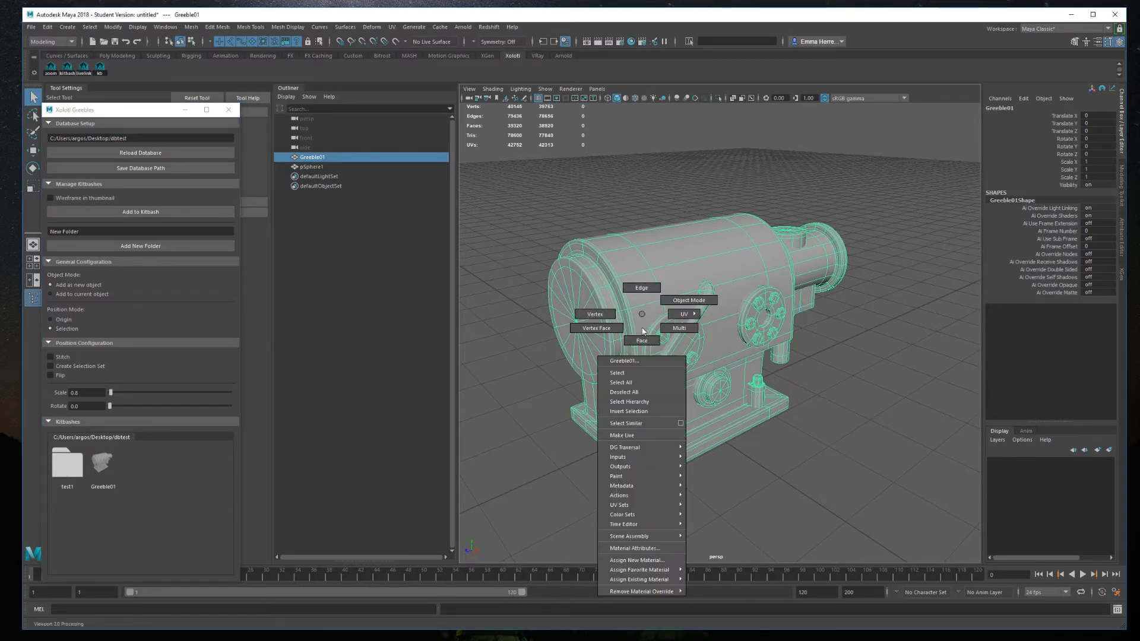
left_click(636, 560)
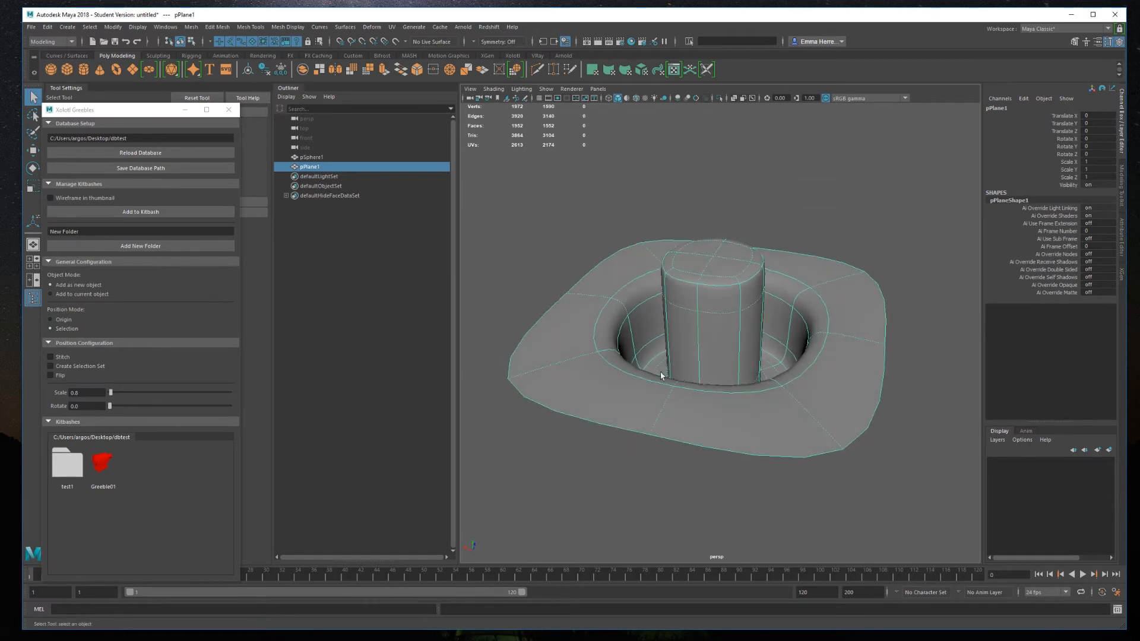
Step: Bring up component options on the pPlane1 plane mesh before adding it to the kitbash library
right_click(642, 373)
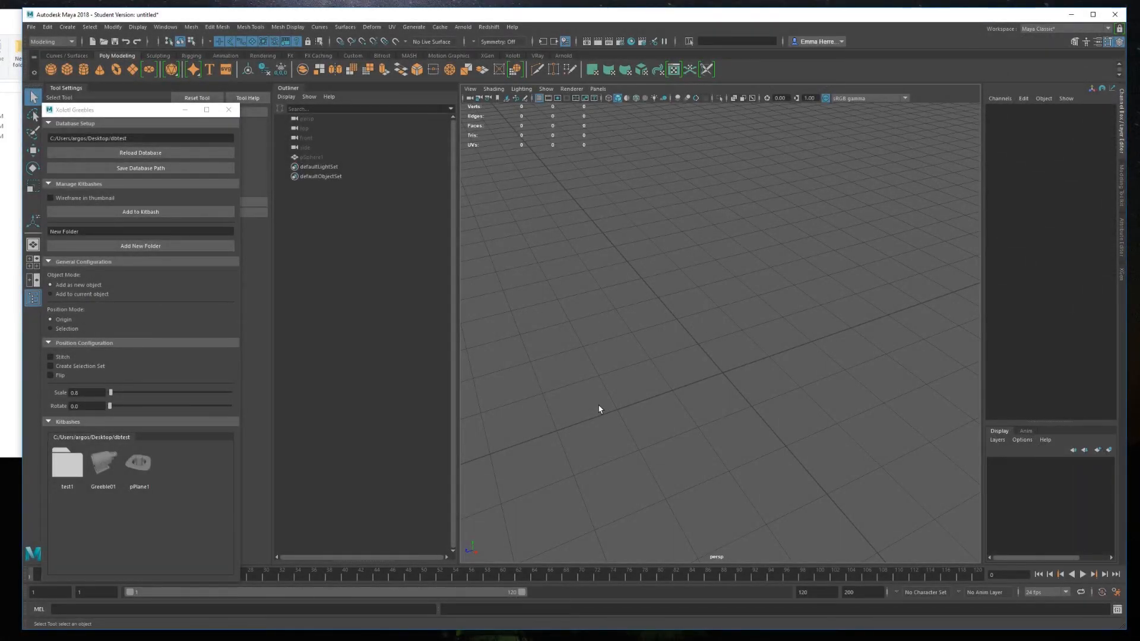
mouse_move(574, 412)
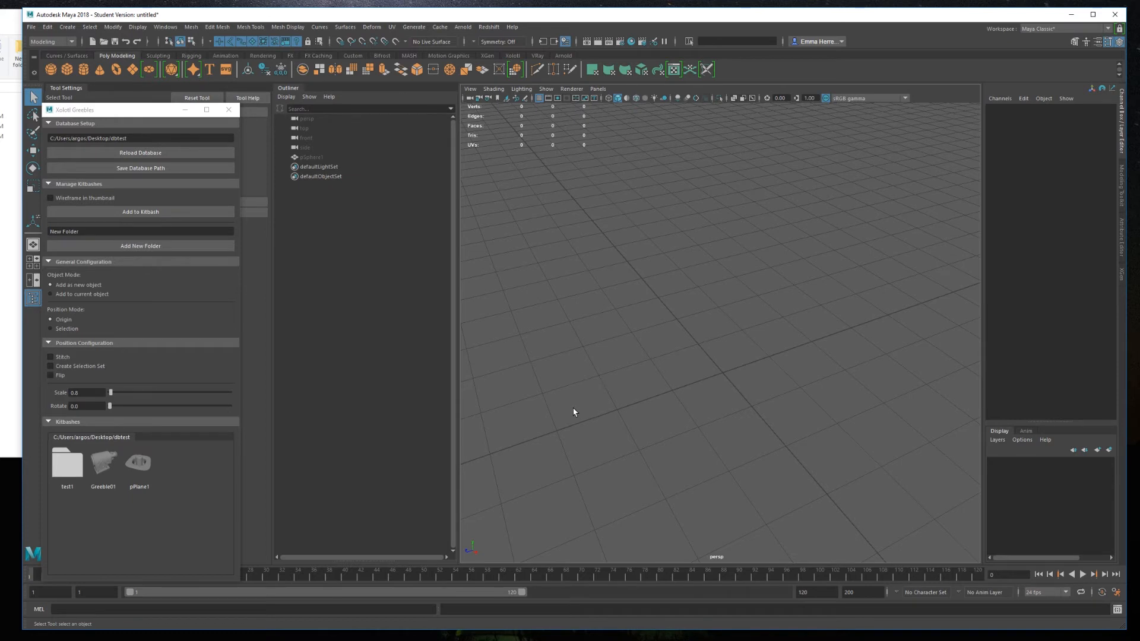
mouse_move(78, 329)
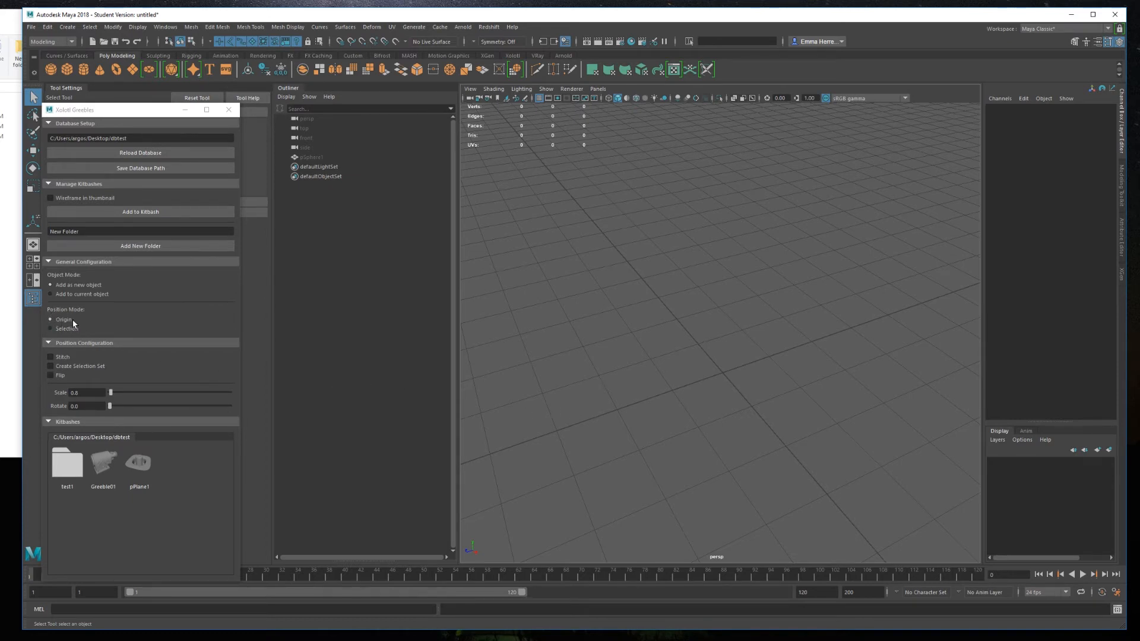
Step: Set Position Mode to Selection in General Configuration so kitbashes land on the selection
double_click(103, 462)
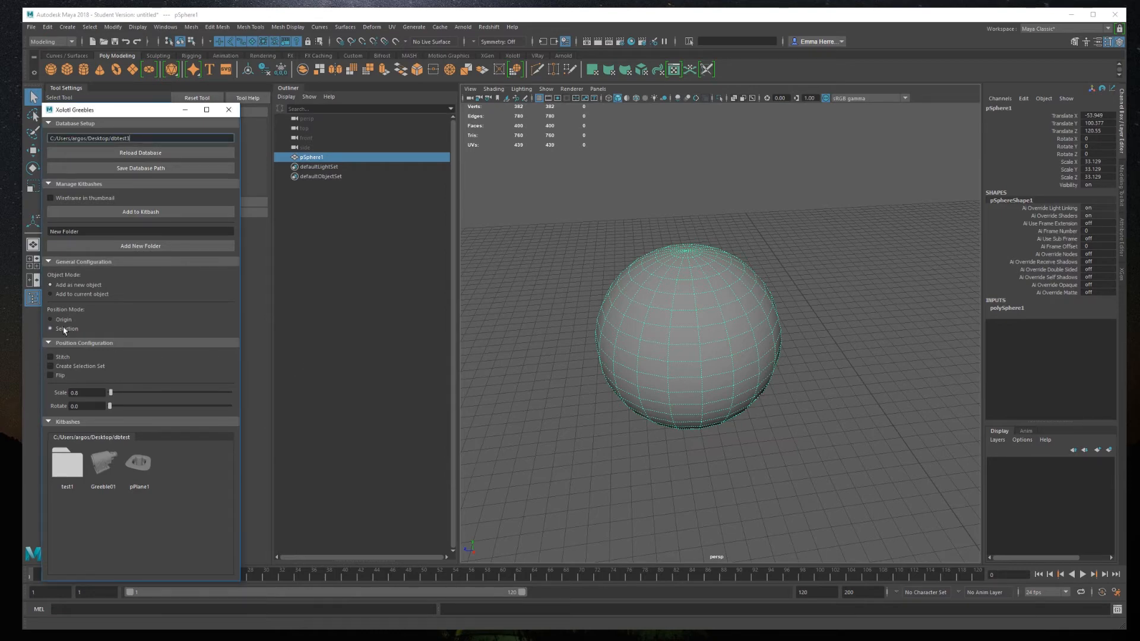
Step: Switch the sphere to face selection to receive the Greeble01 pieces
right_click(633, 344)
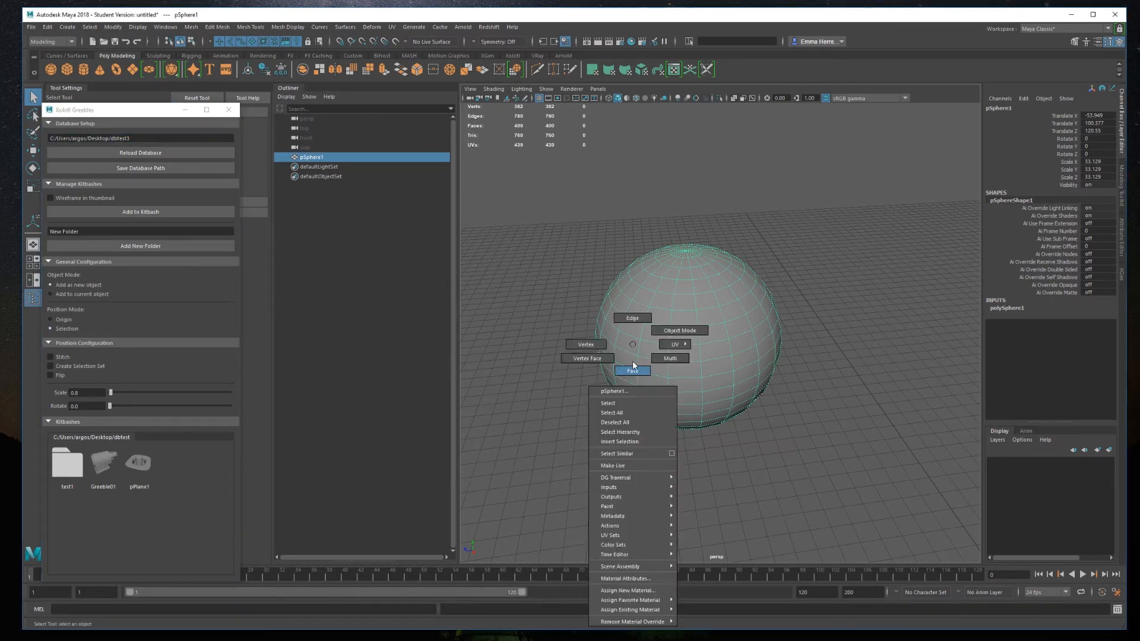
left_click(632, 371)
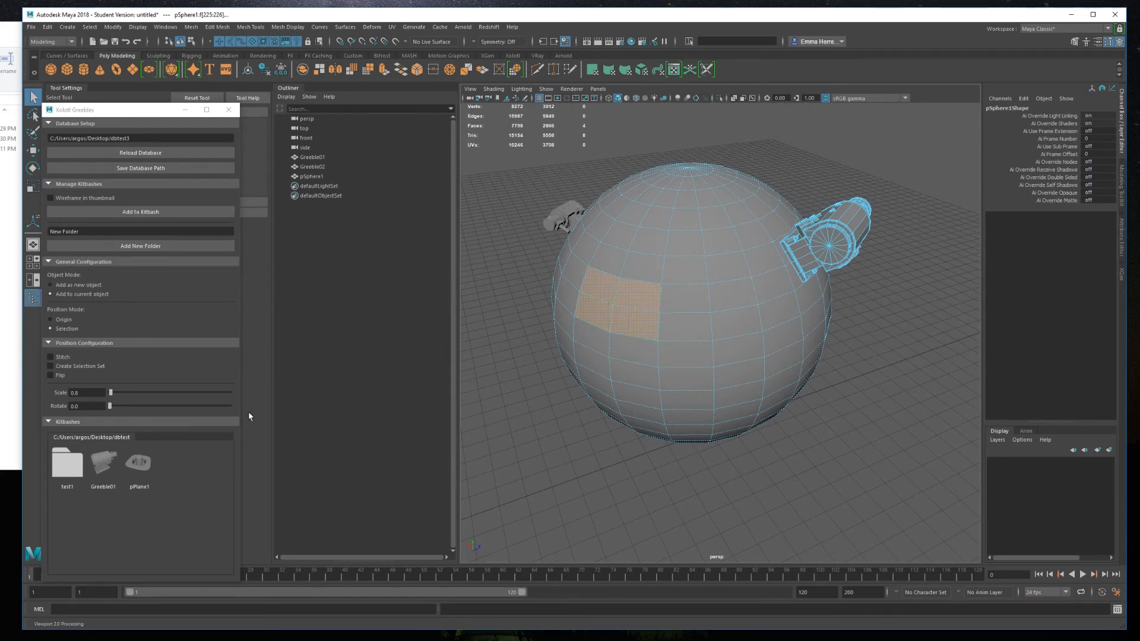
Step: Enable Add to current object with Stitch, tune Fix Bridge in Edit Mesh Stitch, and close it
left_click(50, 358)
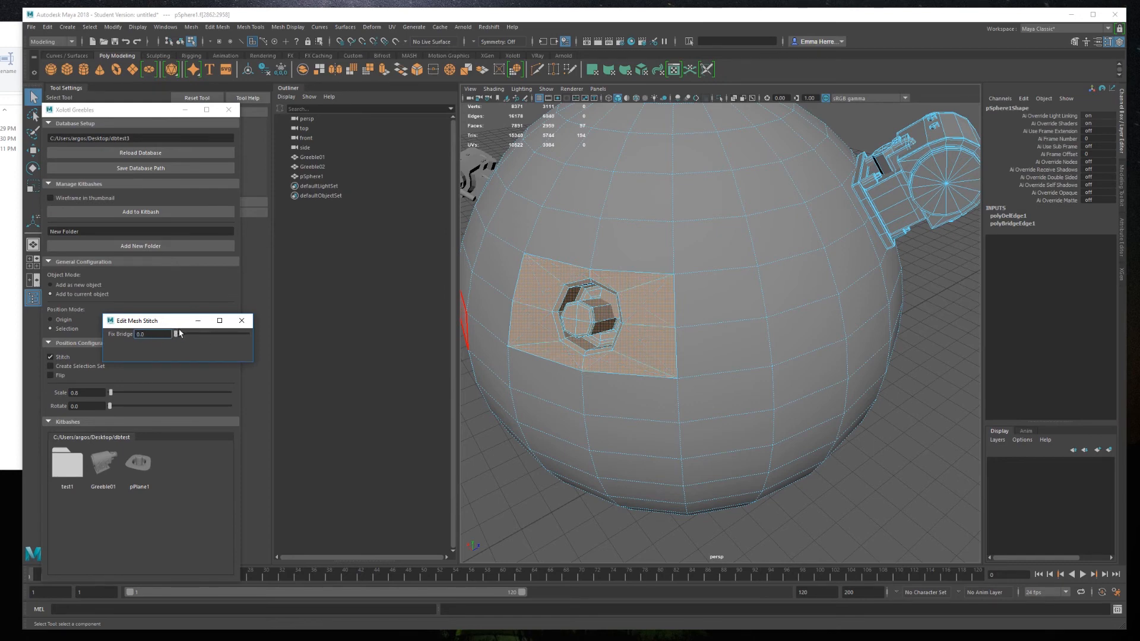
left_click(552, 418)
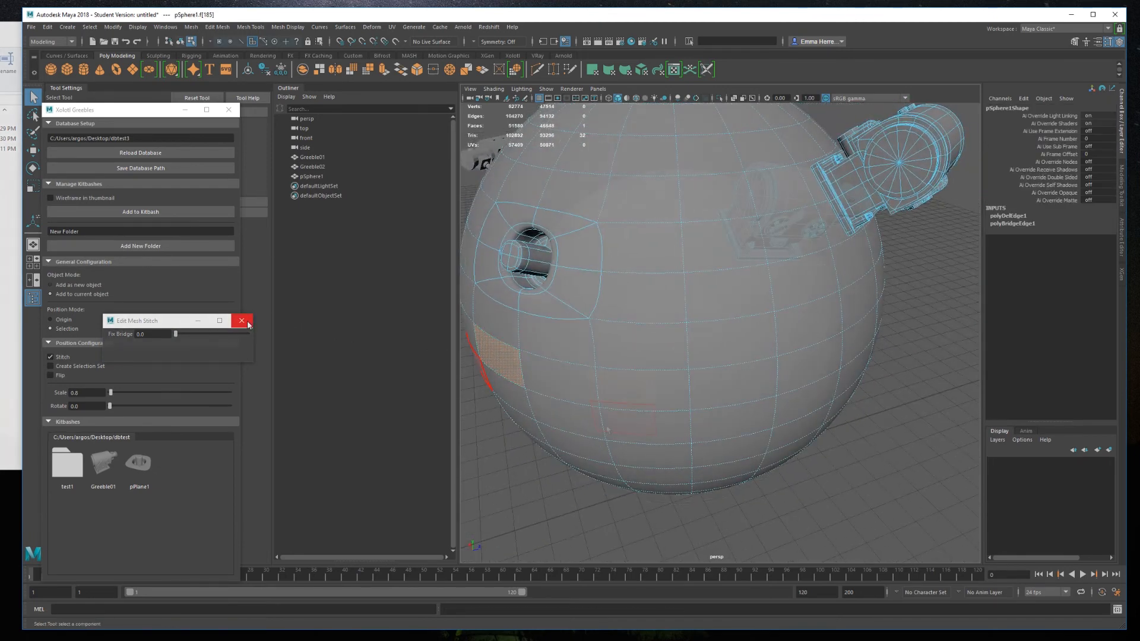
left_click(241, 320)
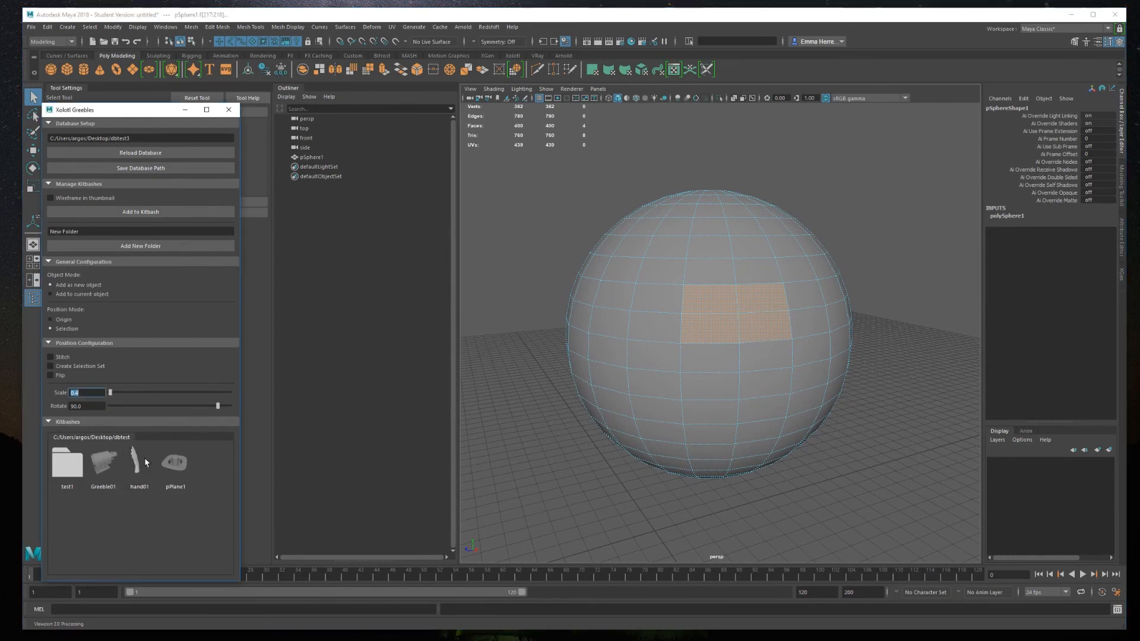
Step: Place hand01 on the selected sphere faces, then select another face patch for a second hand
double_click(138, 463)
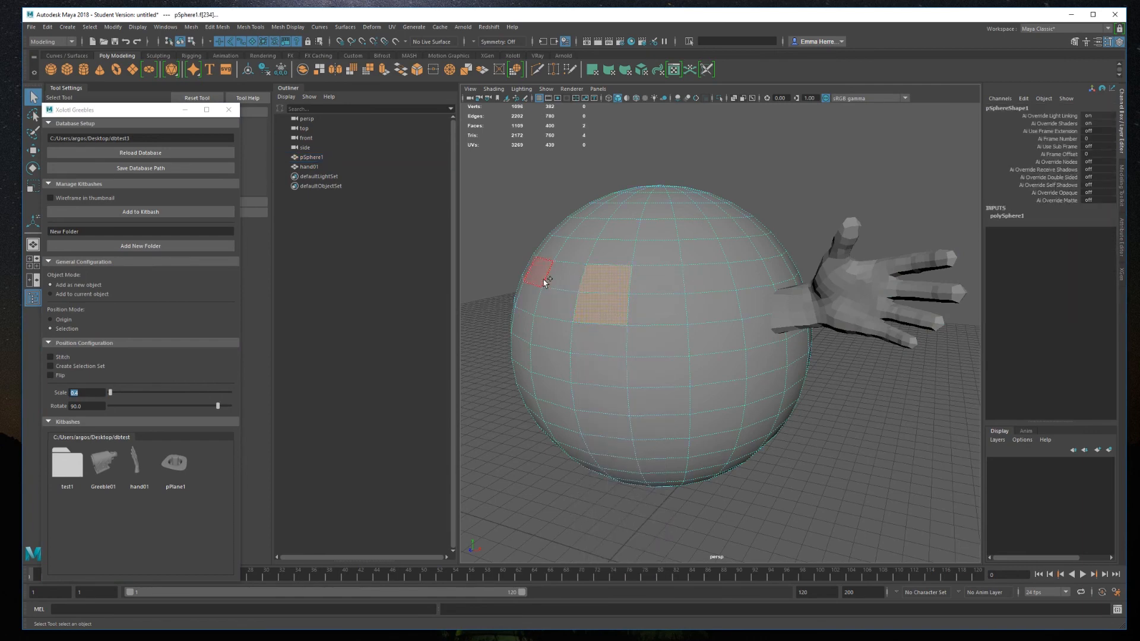
left_click(50, 375)
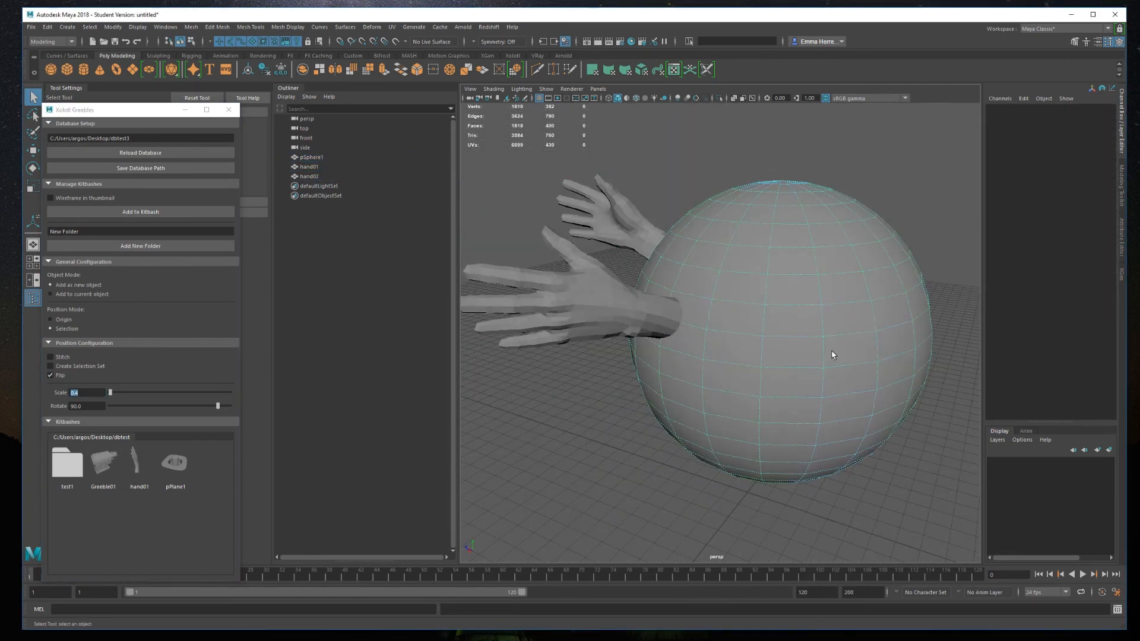
left_click(833, 355)
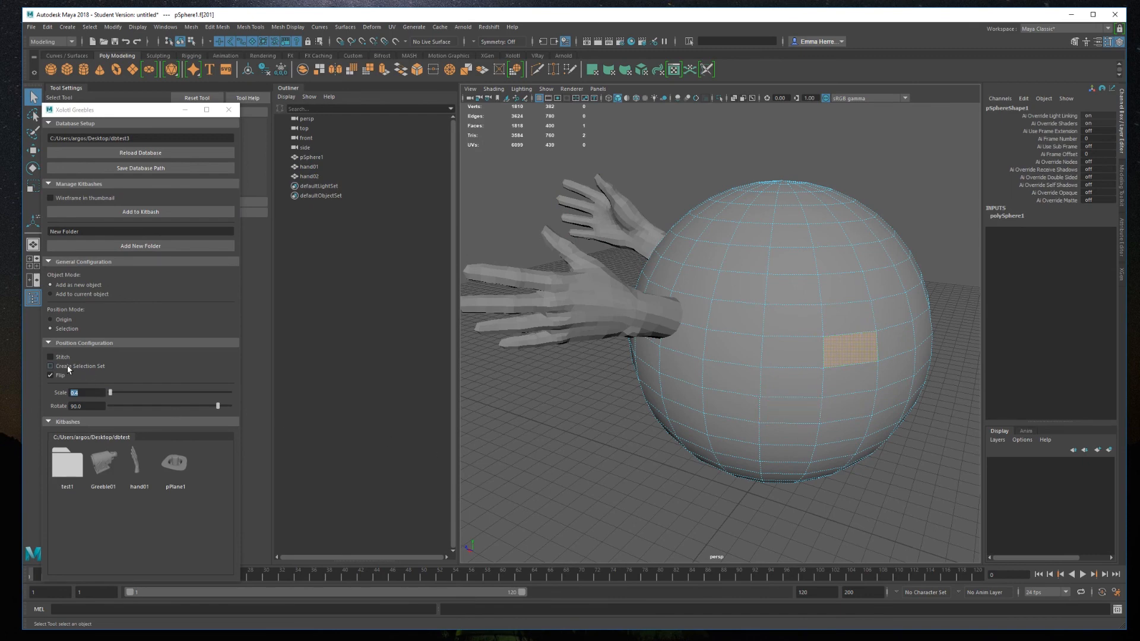
Step: Enable Create Selection Set and place more hand01 meshes, creating hand01_set and hand01_set1
left_click(49, 367)
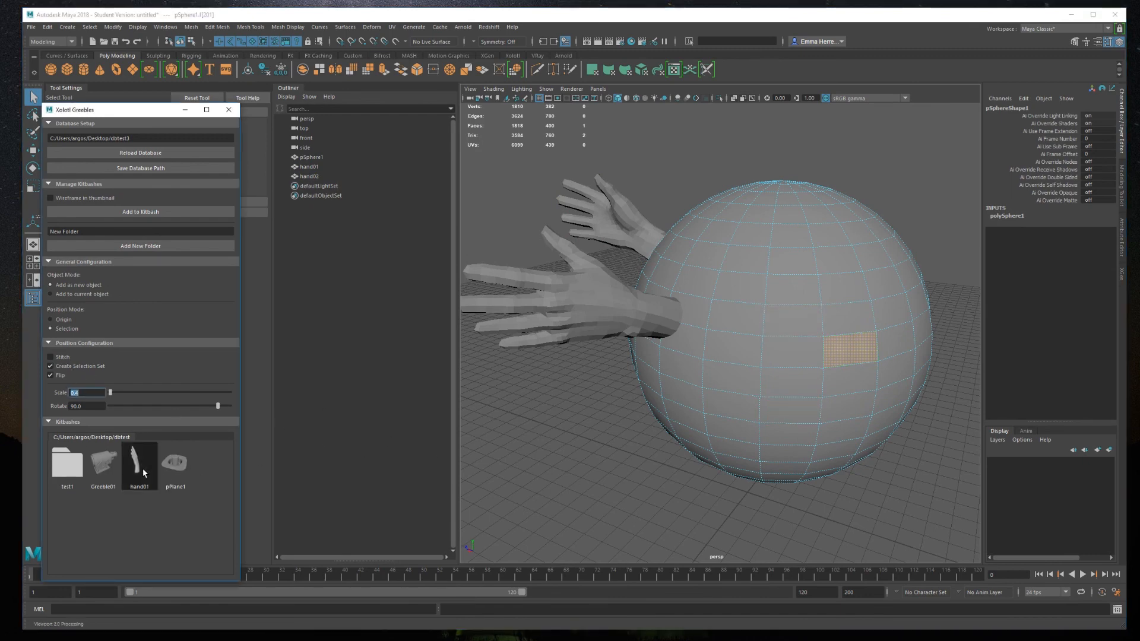
double_click(139, 463)
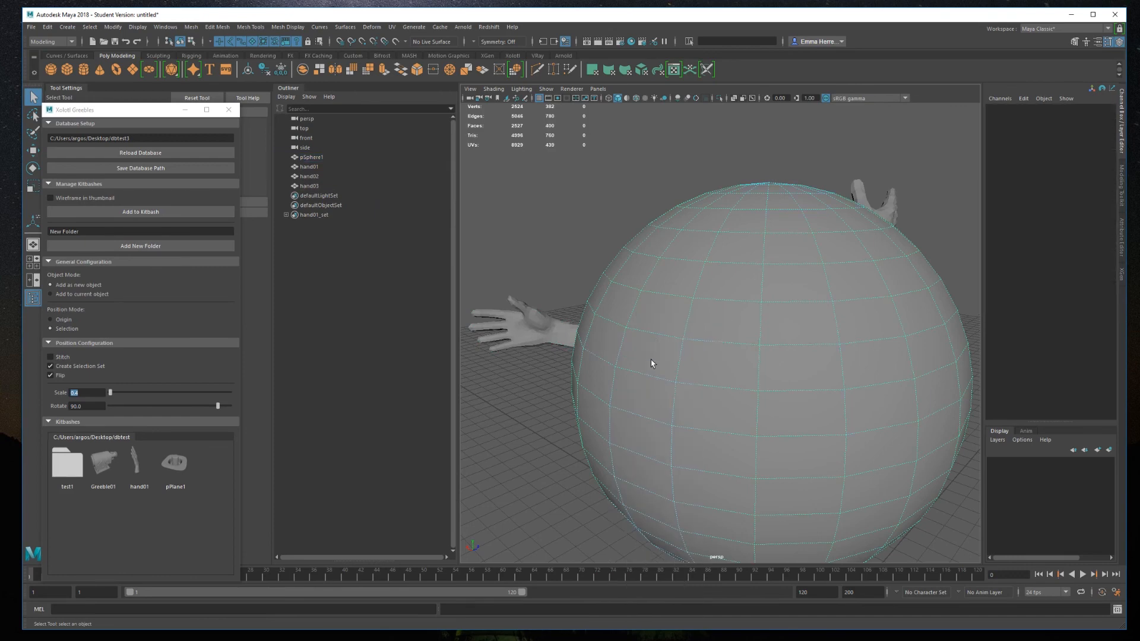
left_click(139, 464)
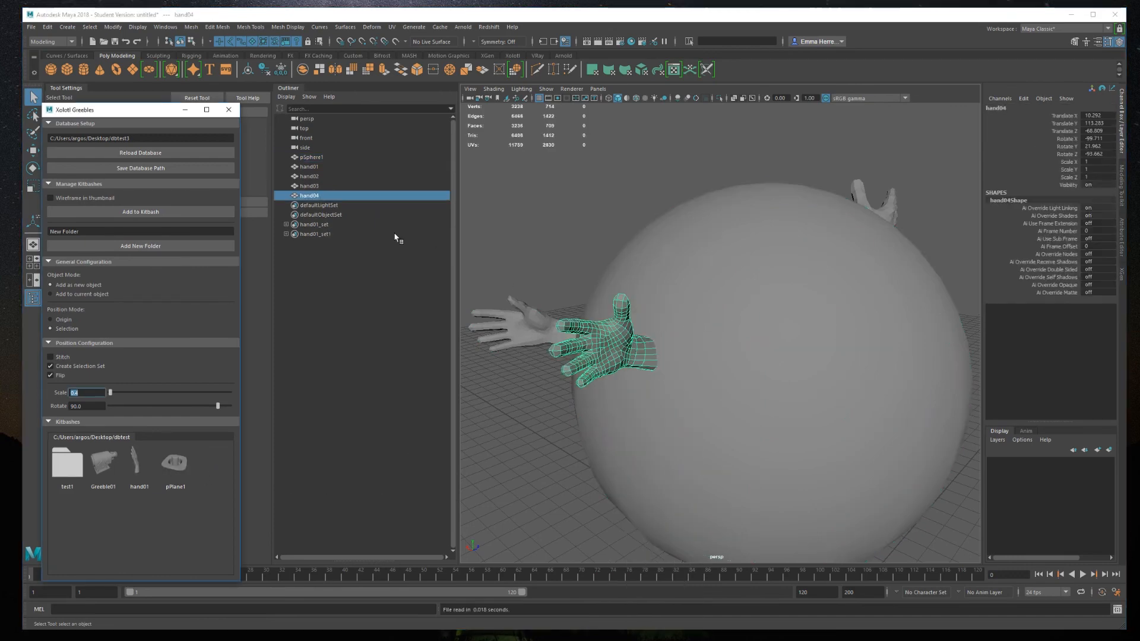
mouse_move(312, 252)
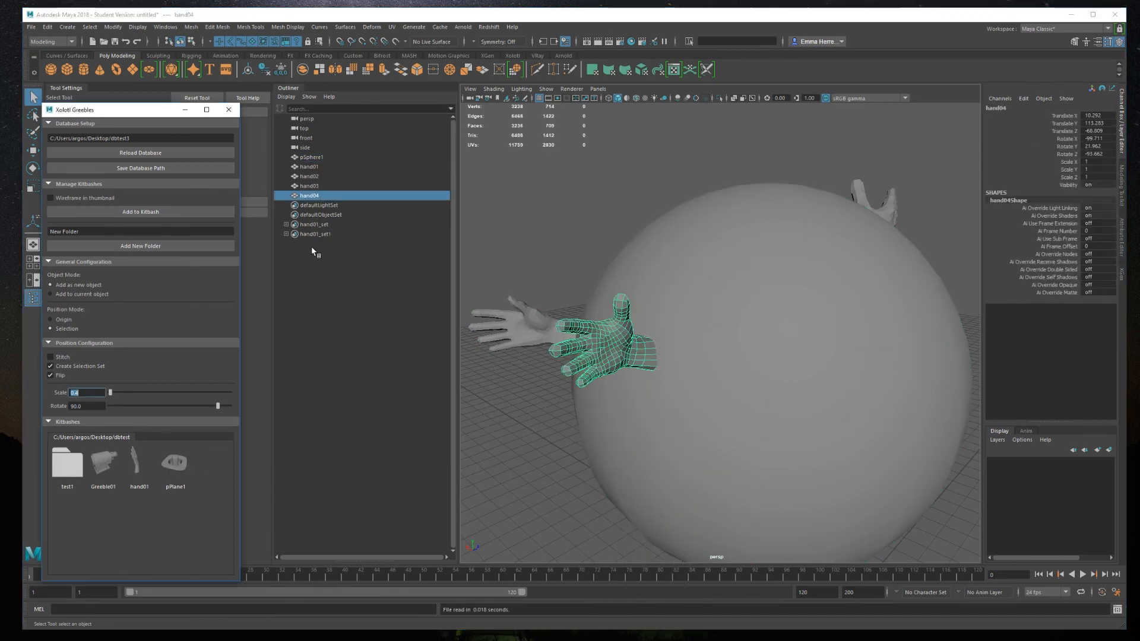